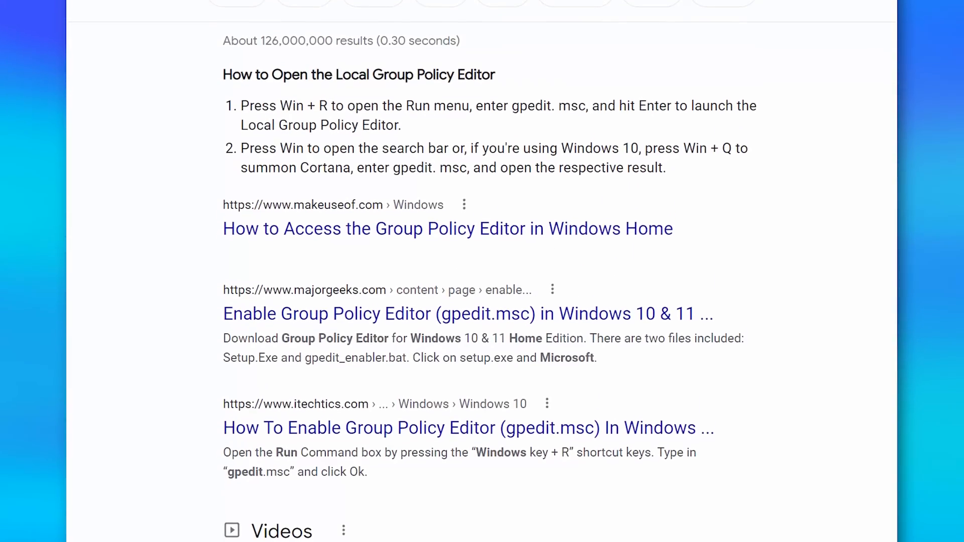
- Scroll through the Google results on opening gpedit.msc
scroll("down", 3)
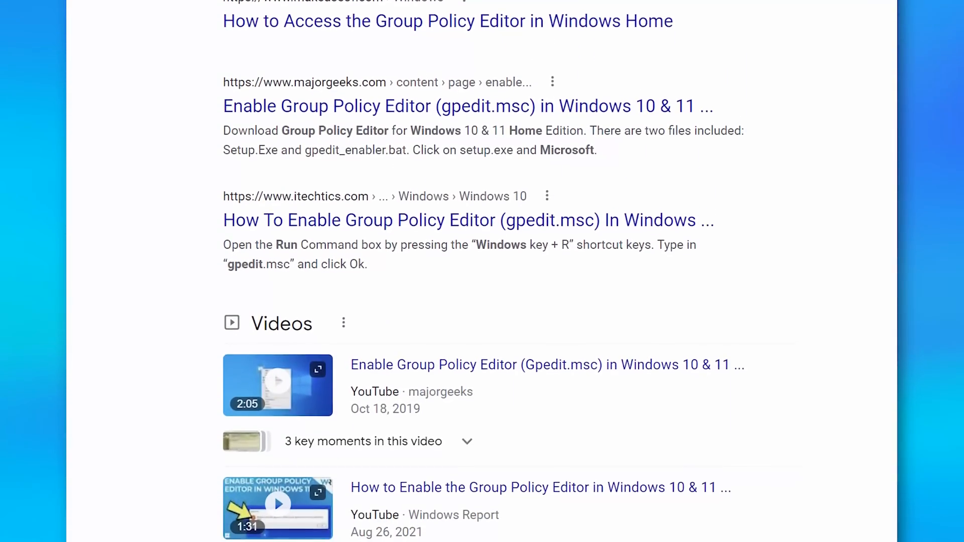
scroll("down", 3)
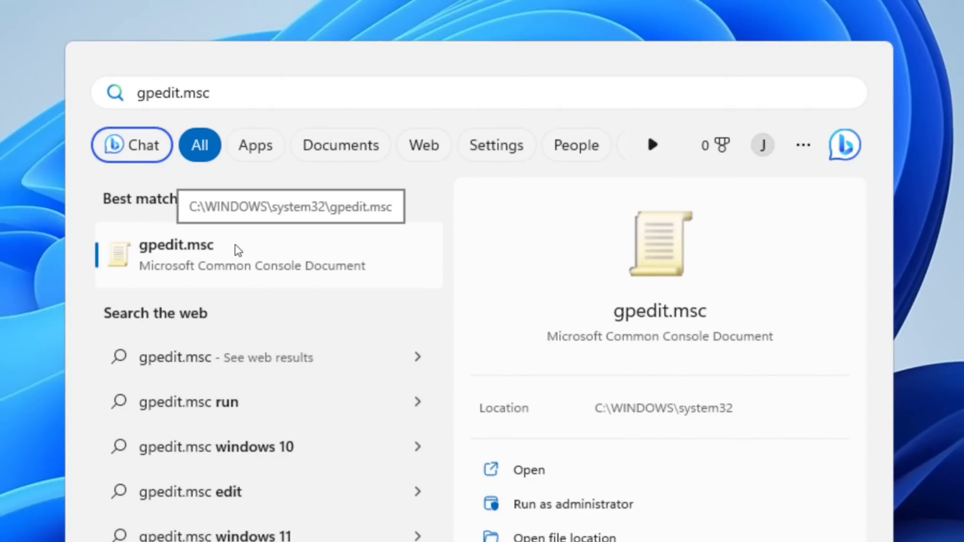
- Launch gpedit.msc and review the computer's Hide and disable all items on the desktop policy
left_click(176, 245)
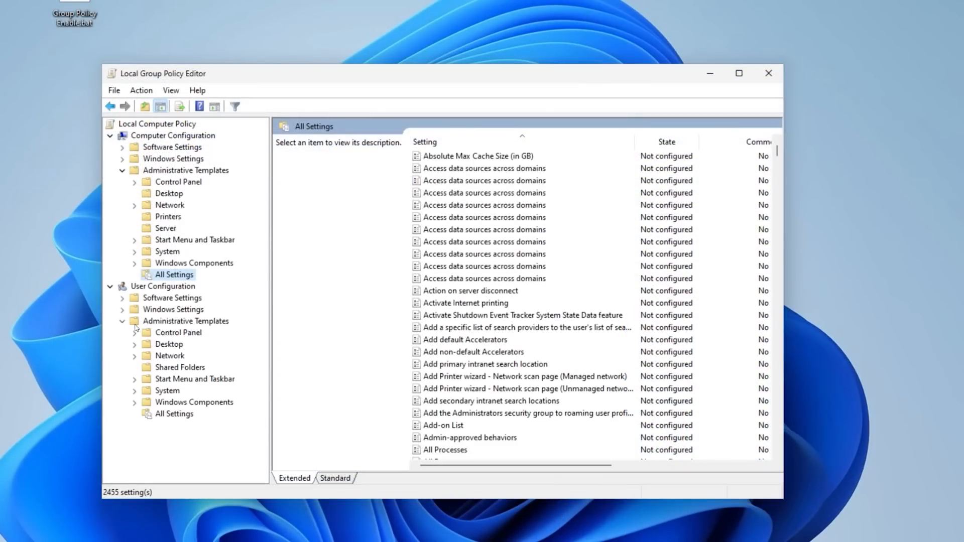
left_click(173, 413)
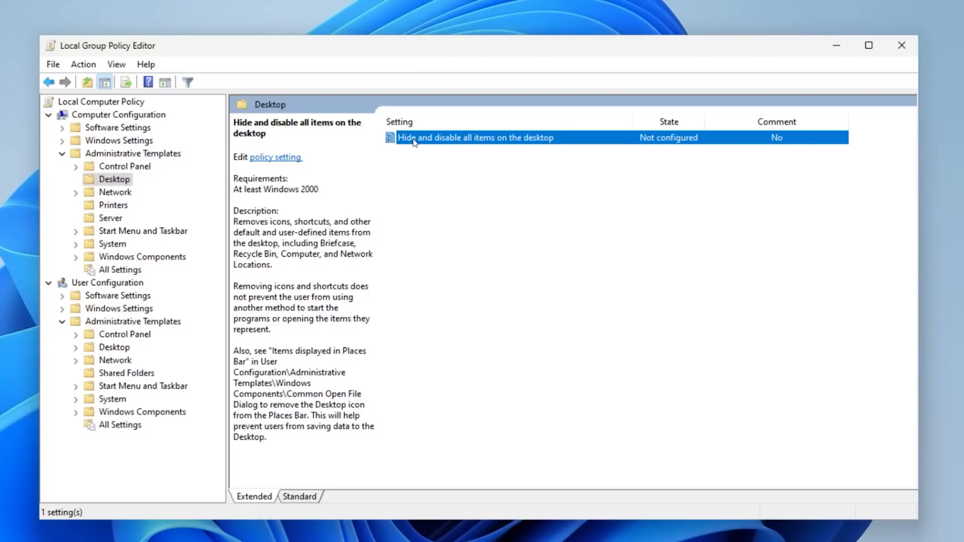
double_click(474, 138)
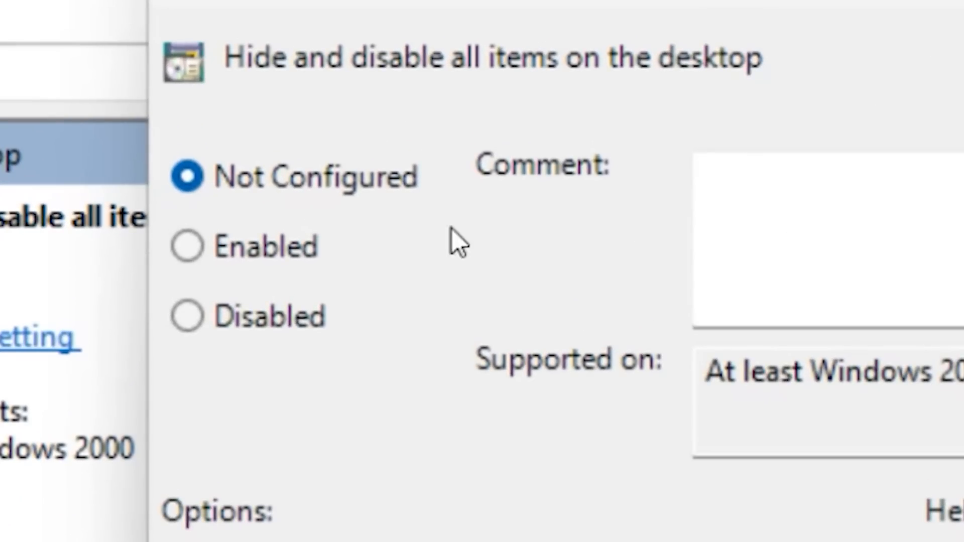
left_click(186, 246)
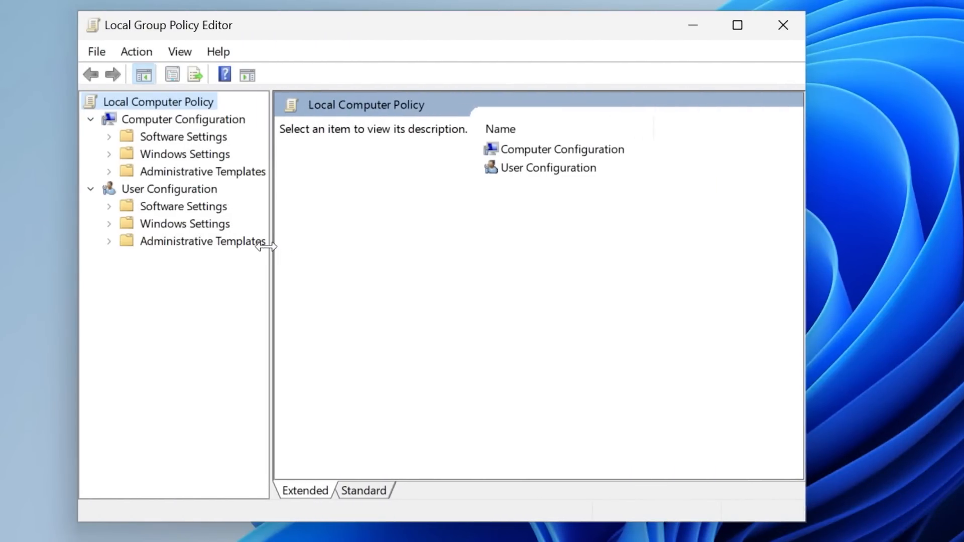
- Browse the User Configuration All Settings list, then close the editor
left_click(186, 380)
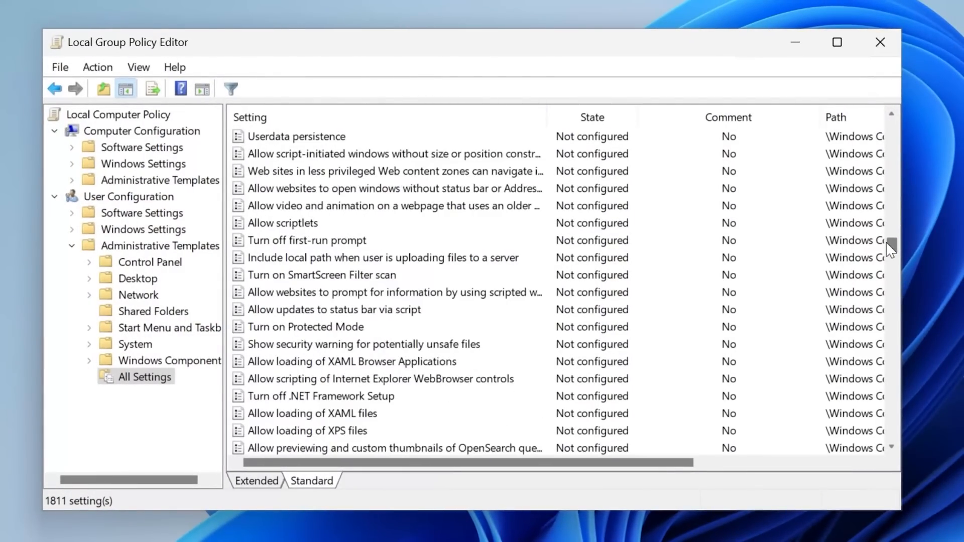
scroll("down", 3)
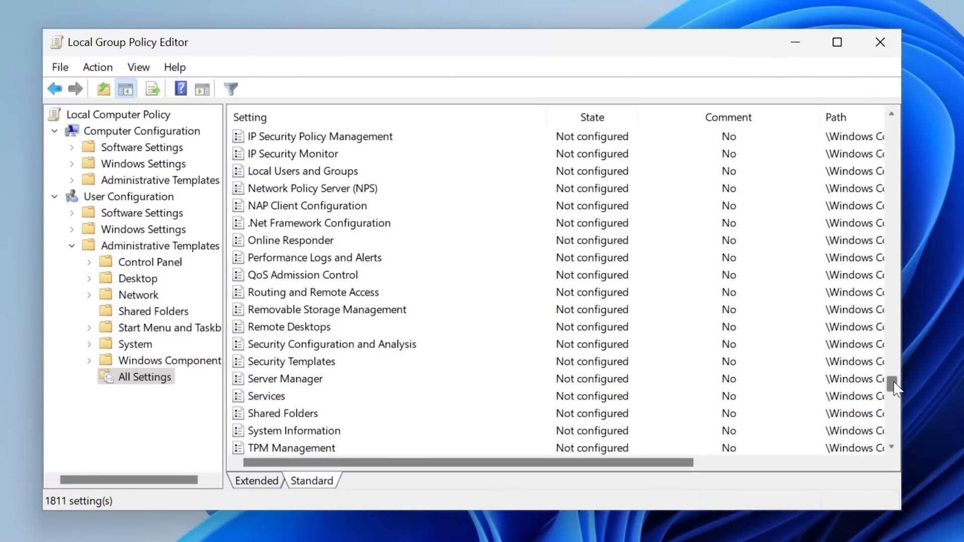
scroll("down", 3)
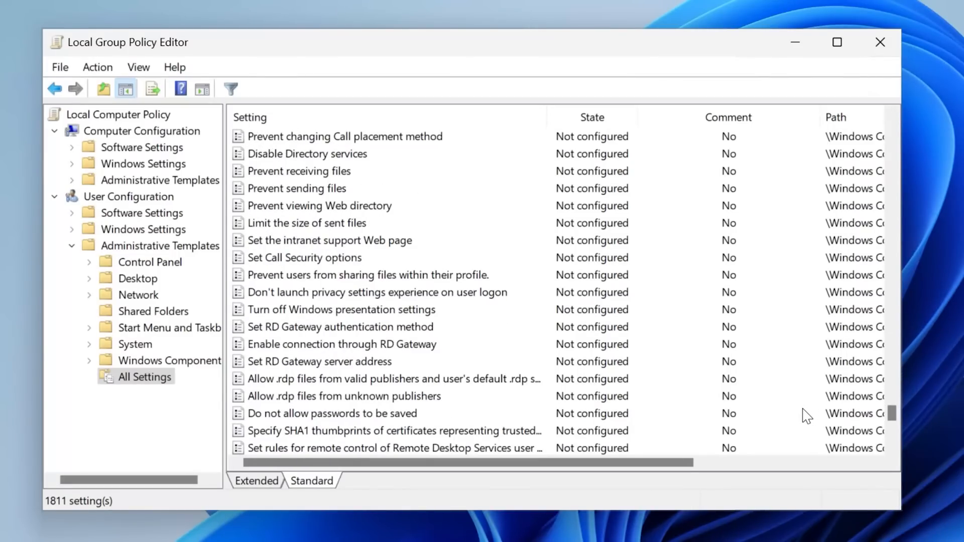
left_click(879, 43)
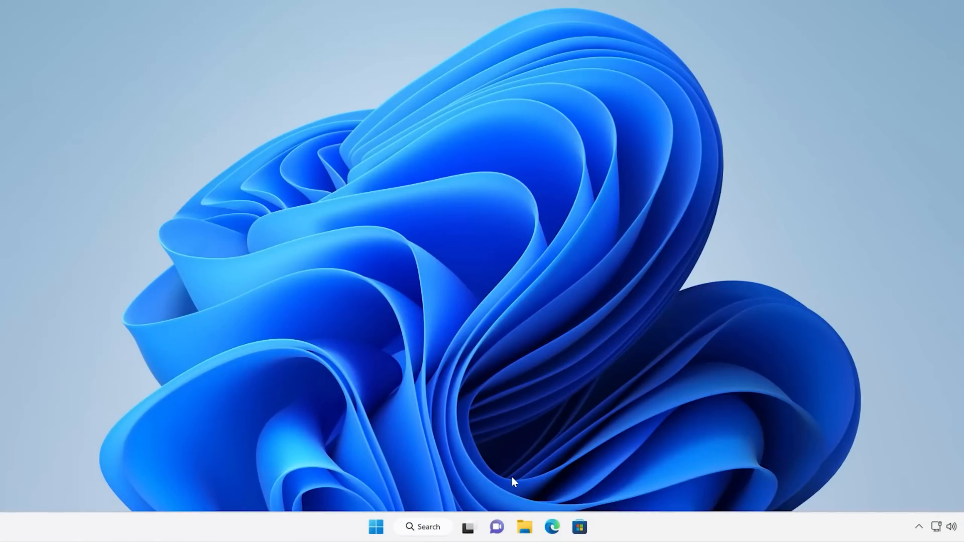
- Search 'gpedit' from Start so gpedit.msc appears as best match
left_click(375, 531)
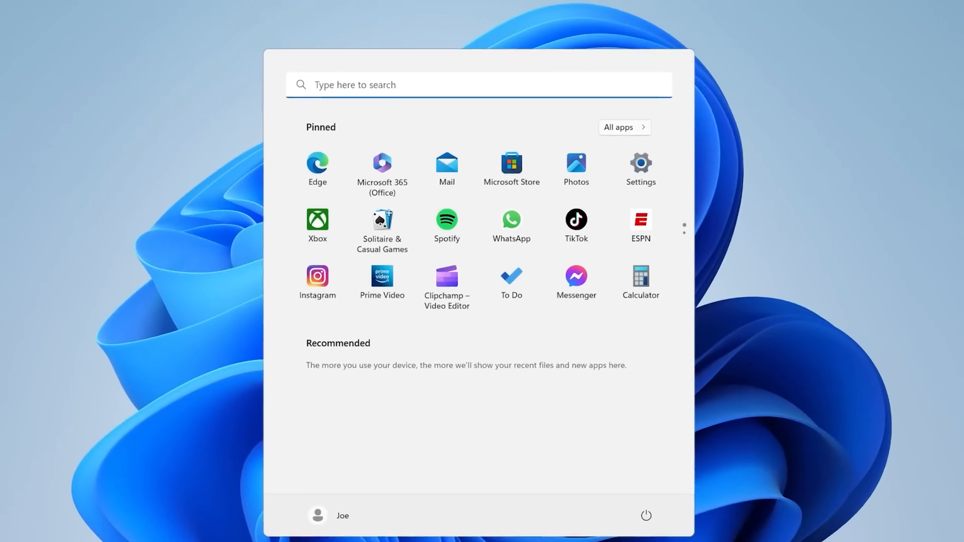
type("gpedit")
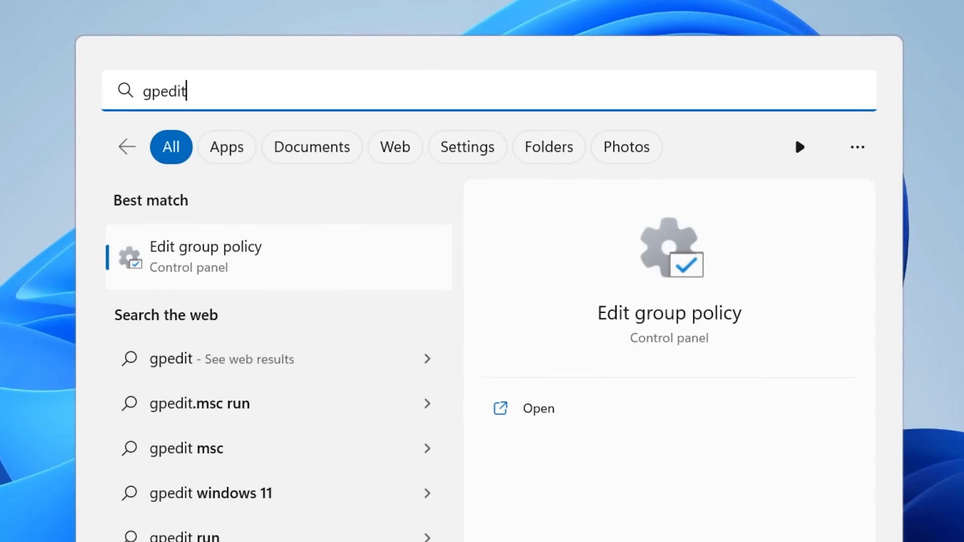
mouse_move(300, 272)
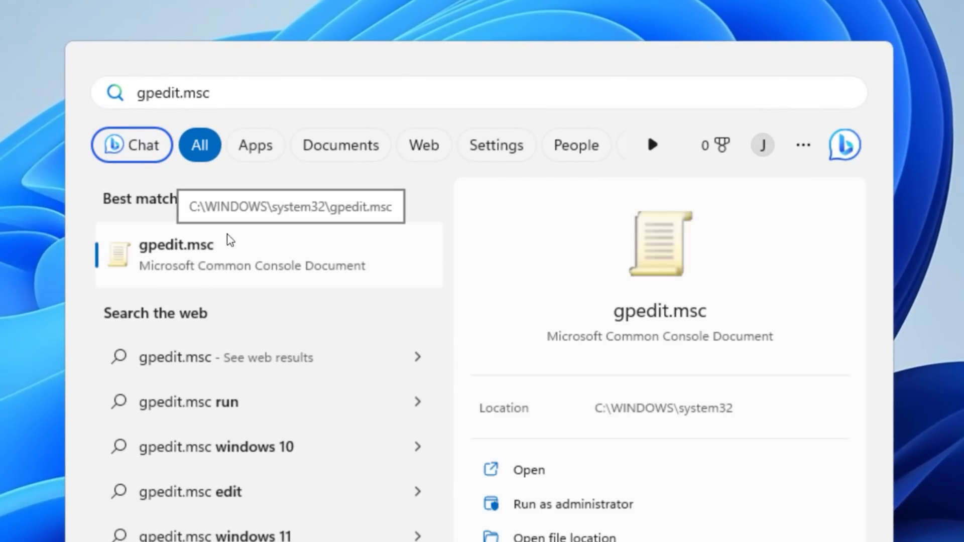
- Launch gpedit.msc and set the computer's Hide and disable all items on the desktop policy to Enabled
left_click(176, 244)
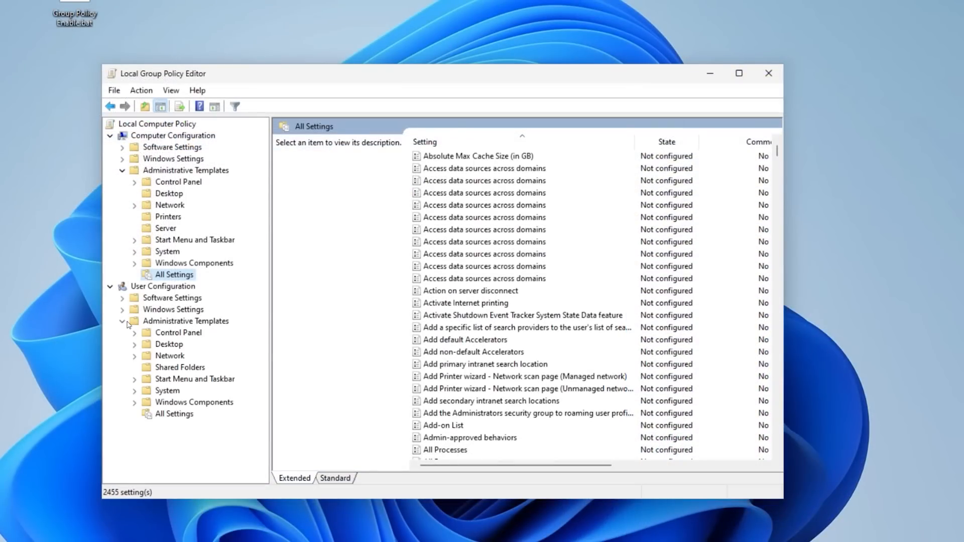
left_click(174, 414)
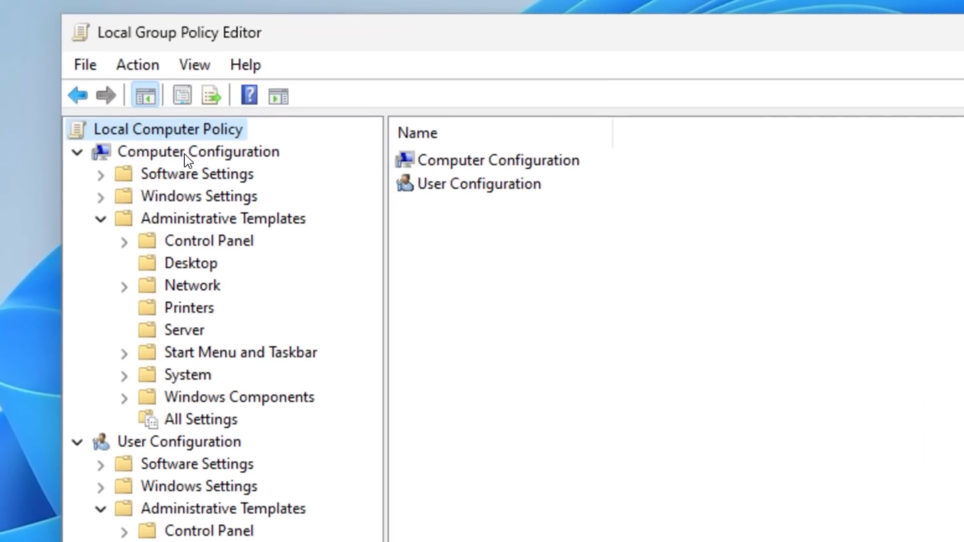
left_click(198, 152)
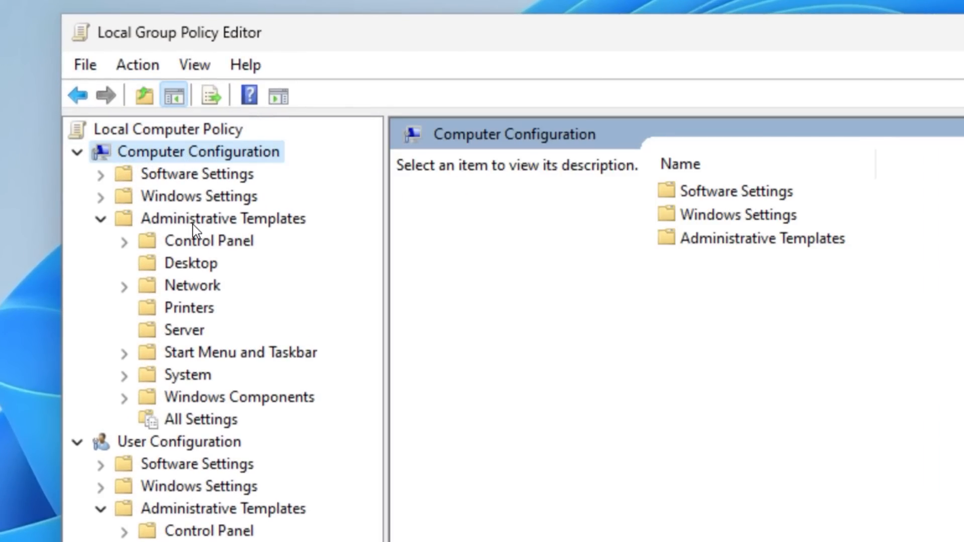
left_click(193, 262)
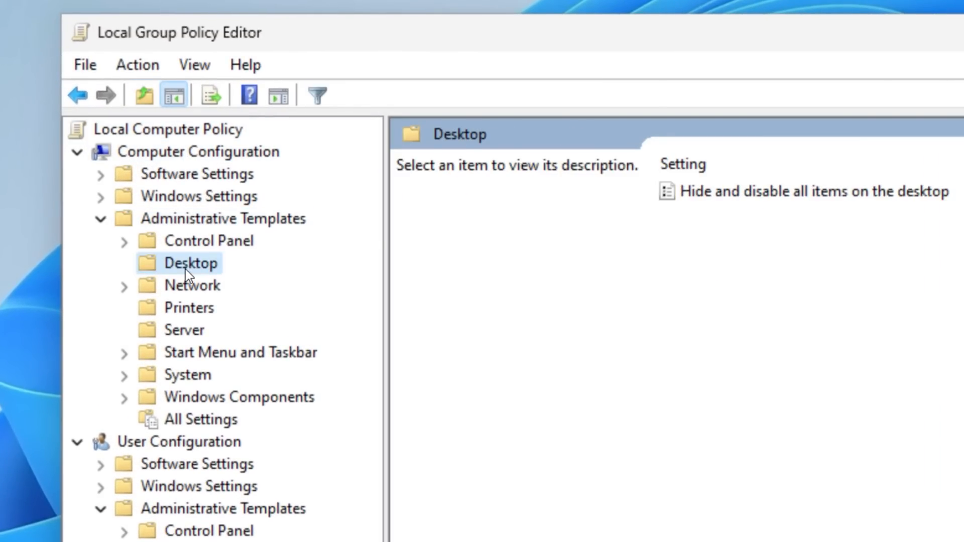
double_click(799, 191)
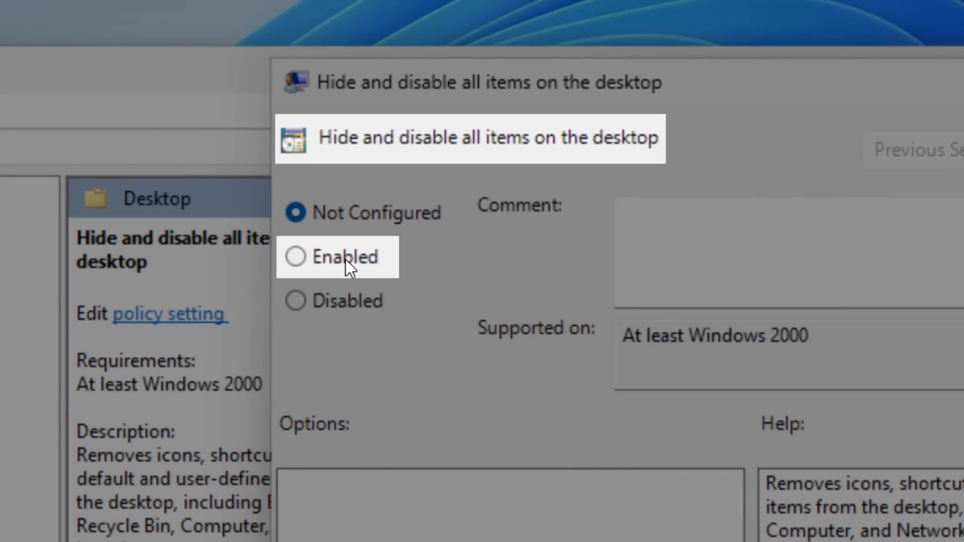
left_click(295, 256)
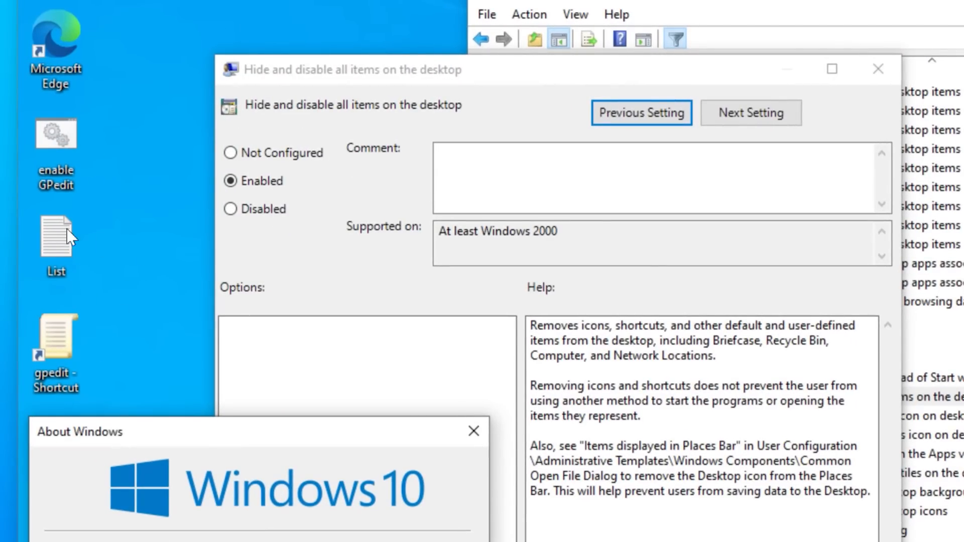
mouse_move(111, 221)
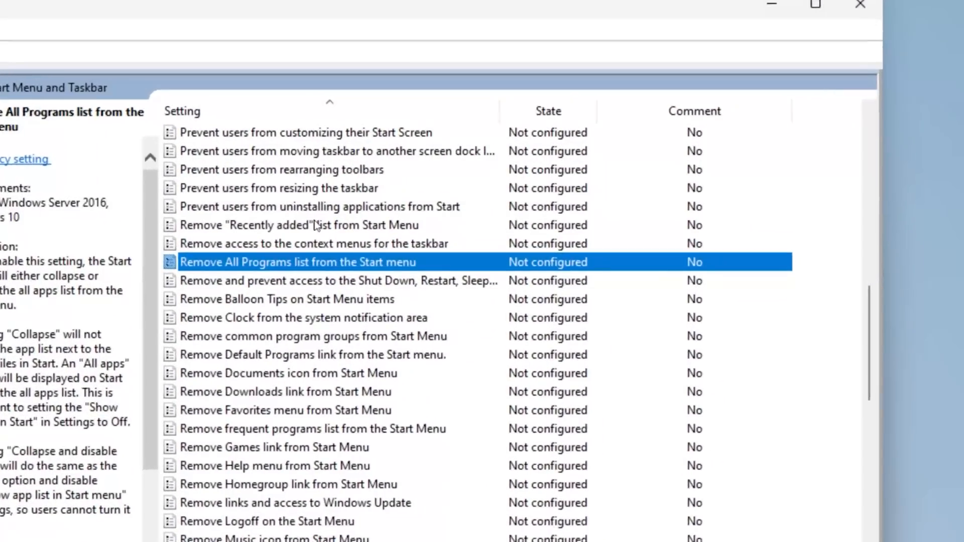
- Choose how the All Programs list is removed from Start, then return from All apps
left_click(183, 391)
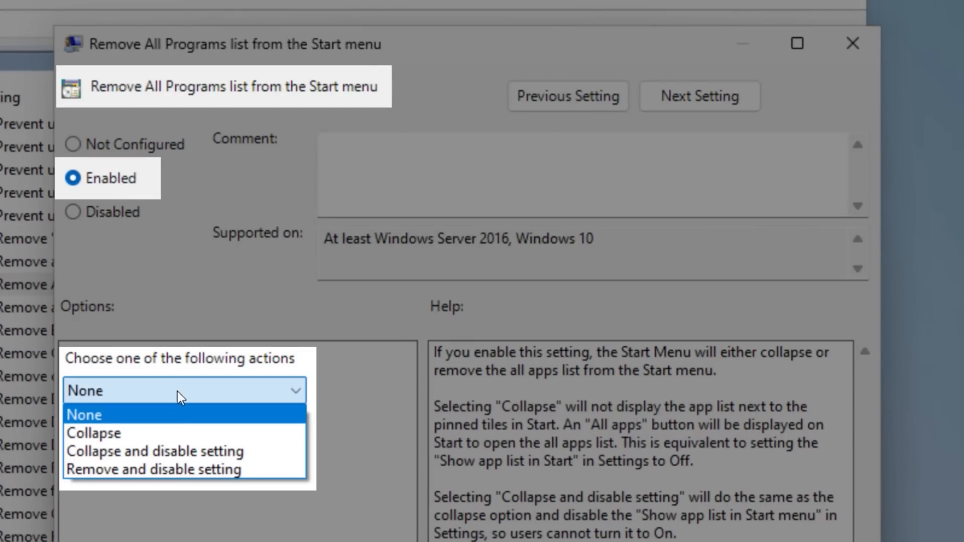
left_click(171, 468)
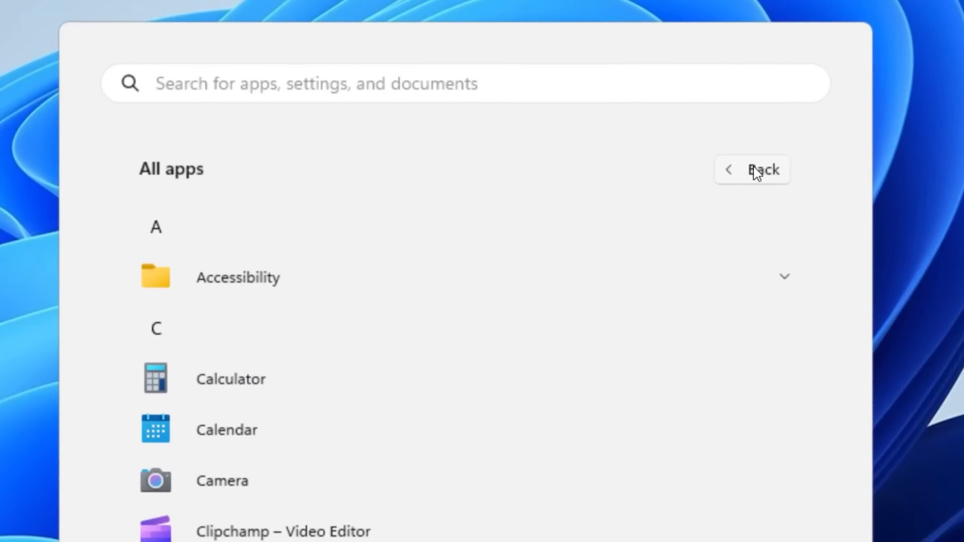
left_click(763, 170)
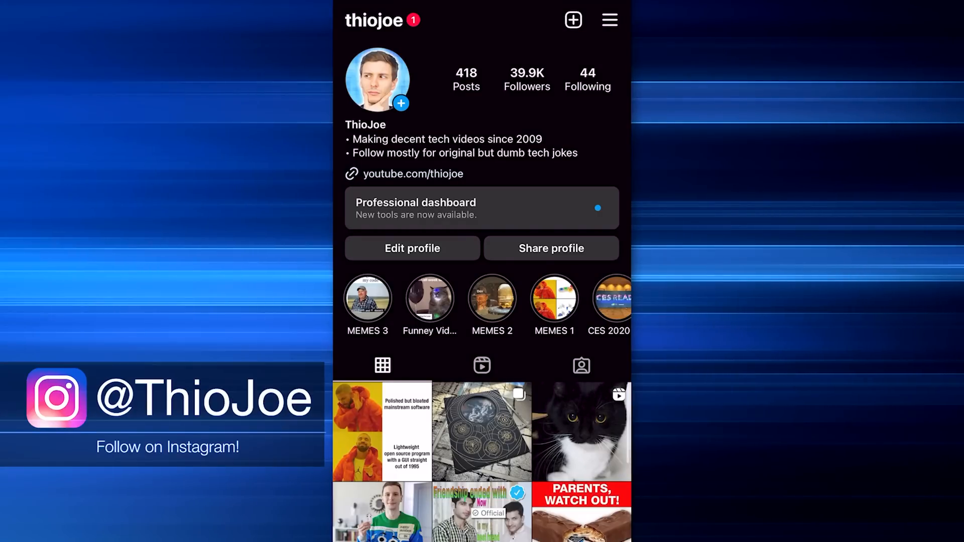
scroll("down", 3)
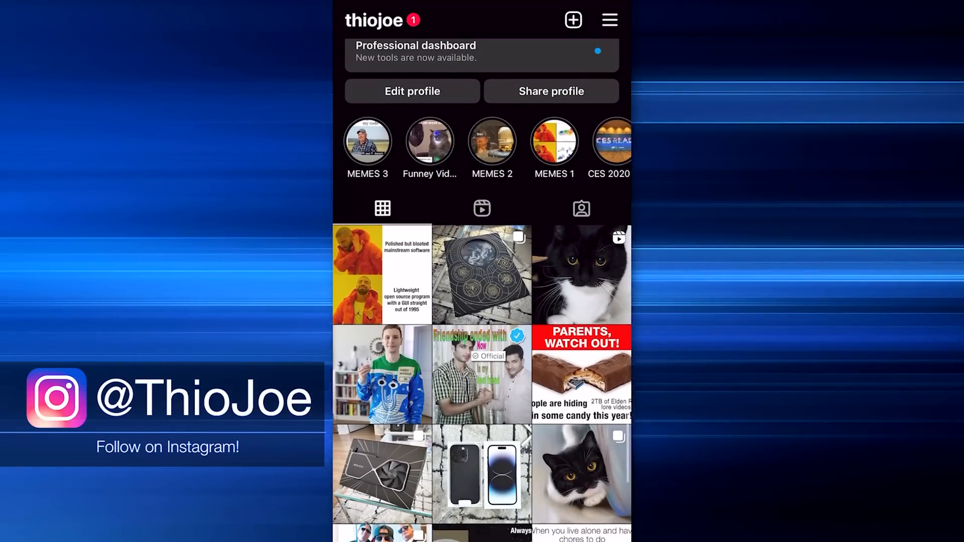
left_click(481, 273)
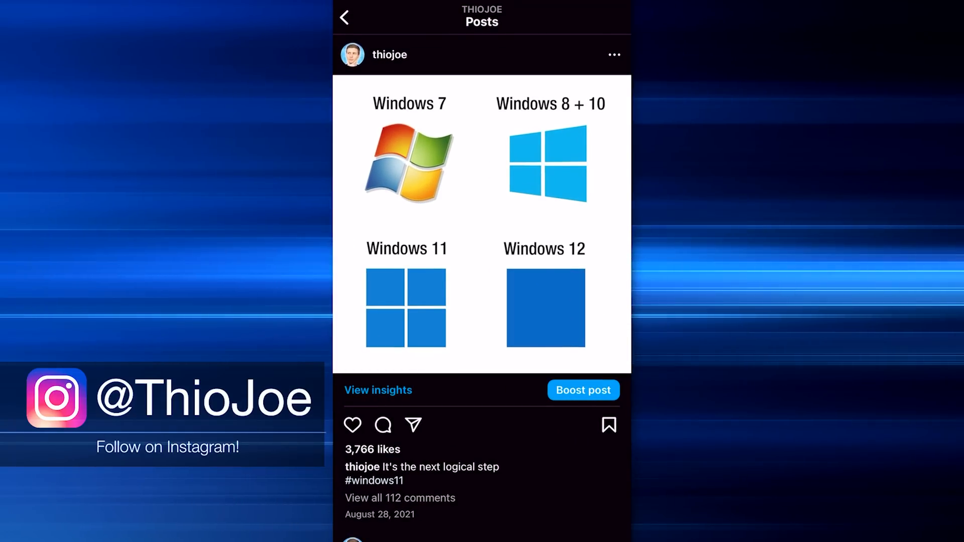
left_click(344, 17)
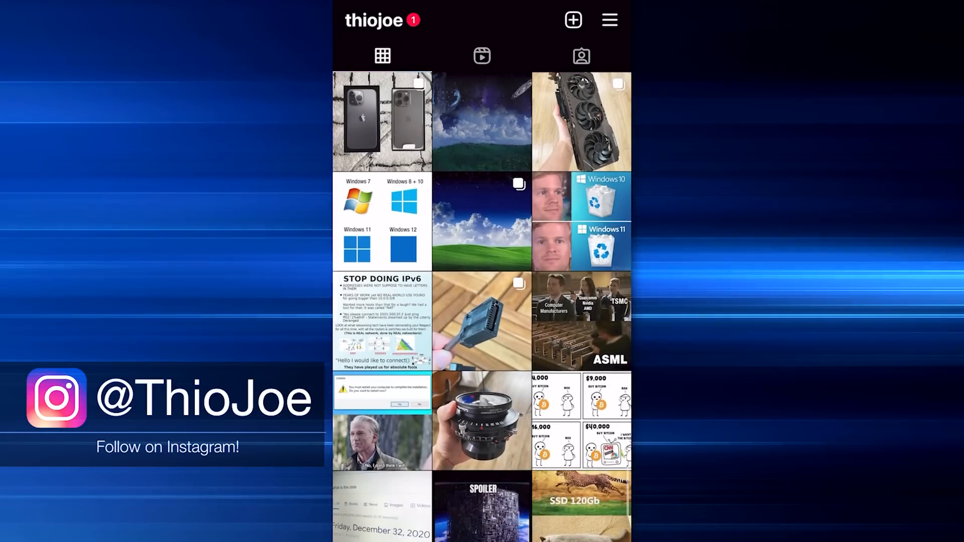
scroll("down", 3)
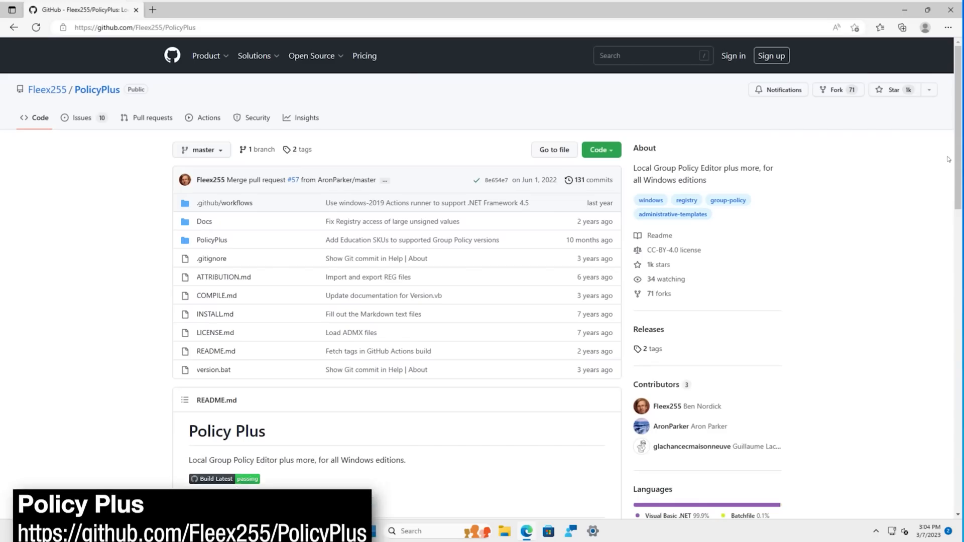
- Download PolicyPlus.exe from the June 2021 snapshot release assets
scroll("down", 3)
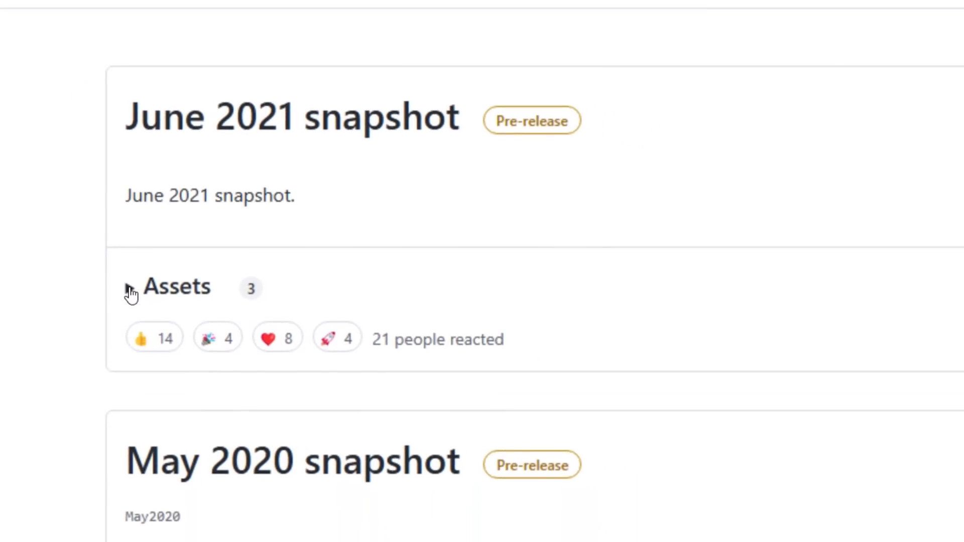
left_click(132, 287)
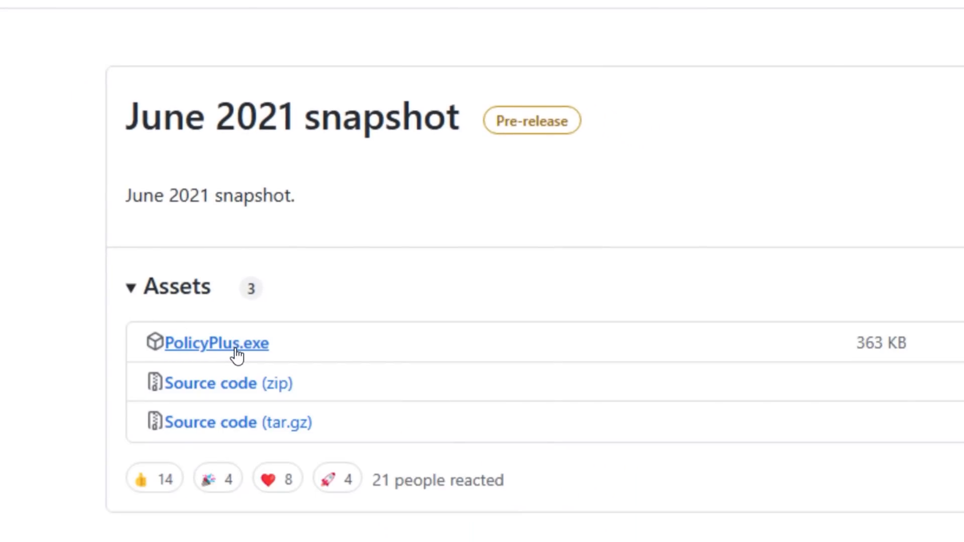
left_click(216, 344)
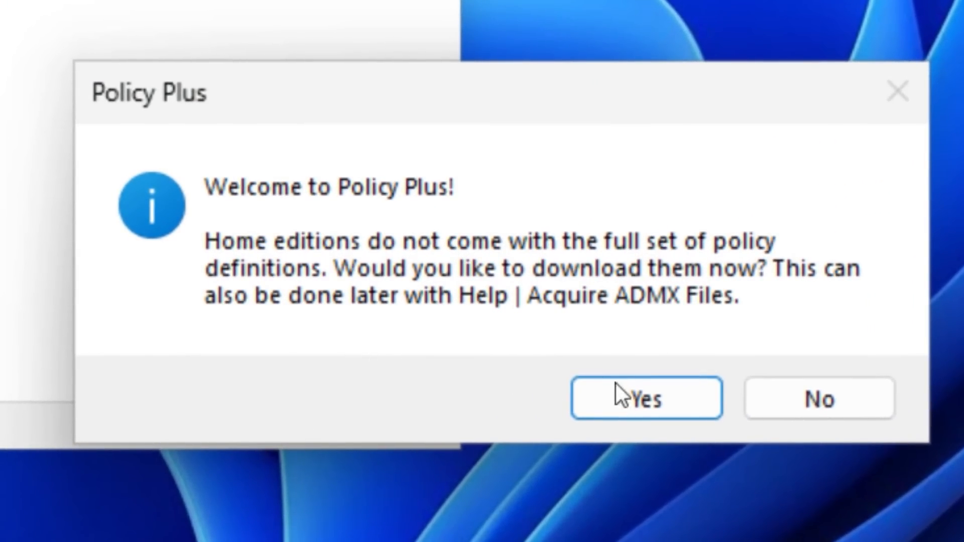
- Accept downloading the full ADMX policy definitions and load them
left_click(645, 398)
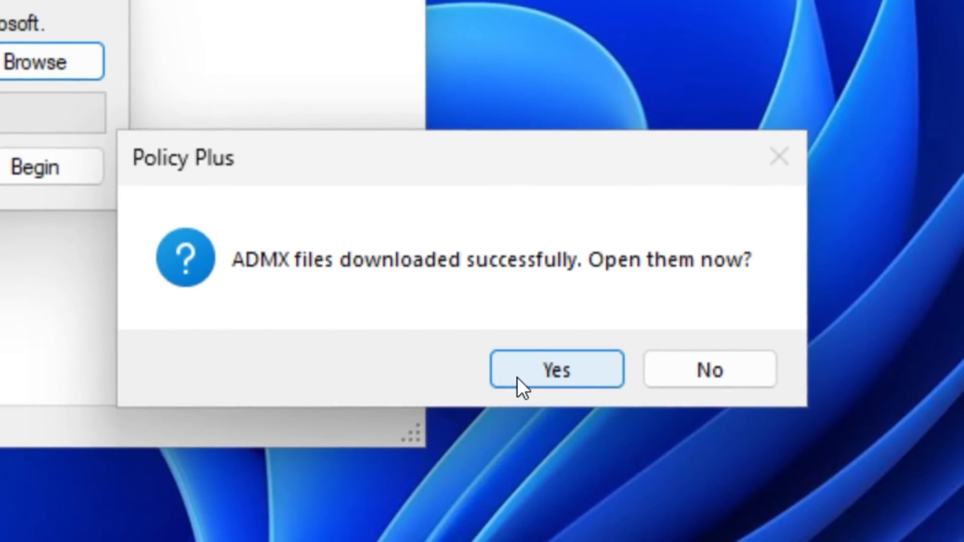
left_click(555, 369)
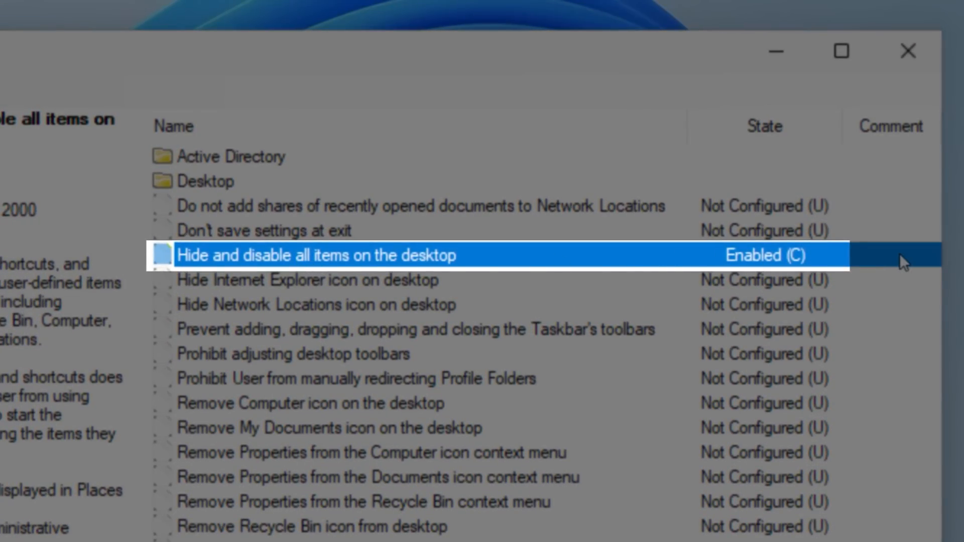
mouse_move(556, 263)
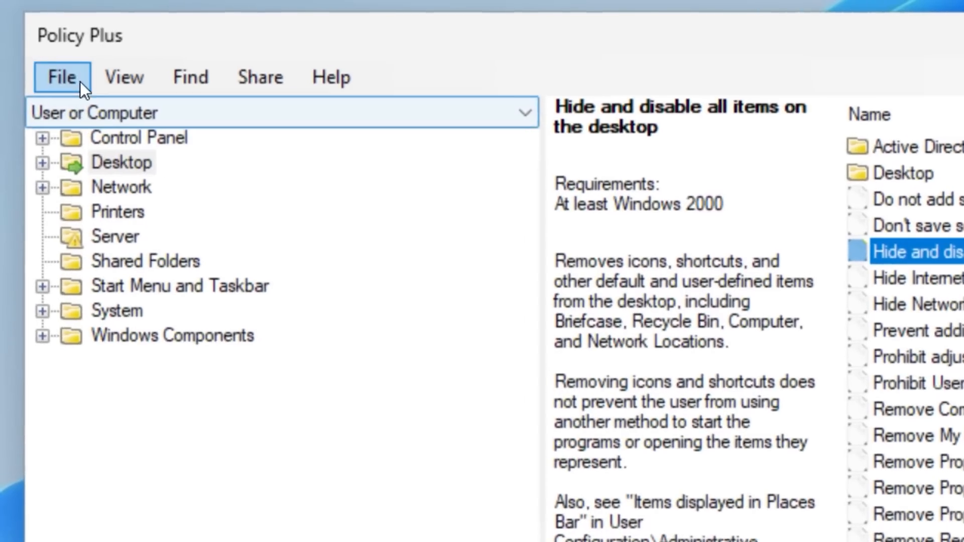
- Save the policies to disk and the registry via File > Save Policies, confirming success
left_click(61, 76)
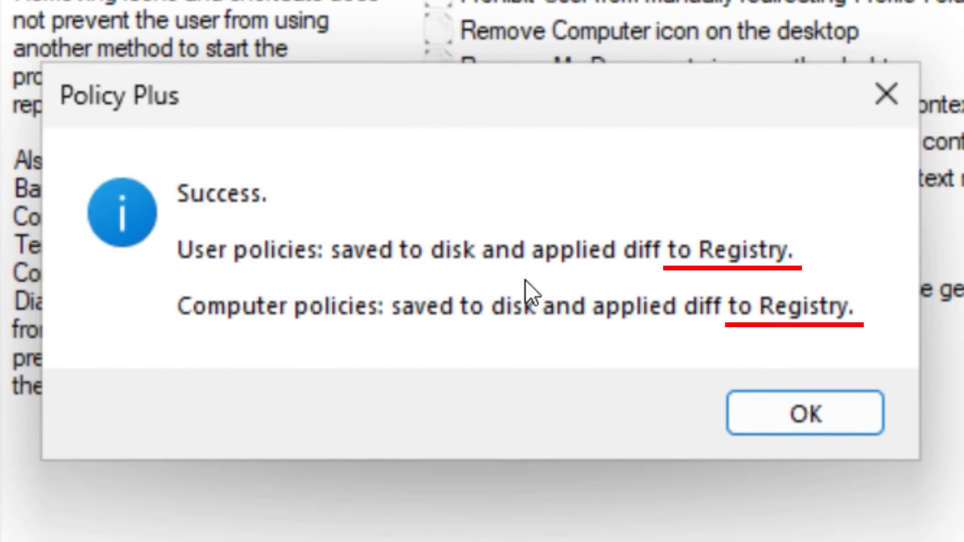
mouse_move(728, 391)
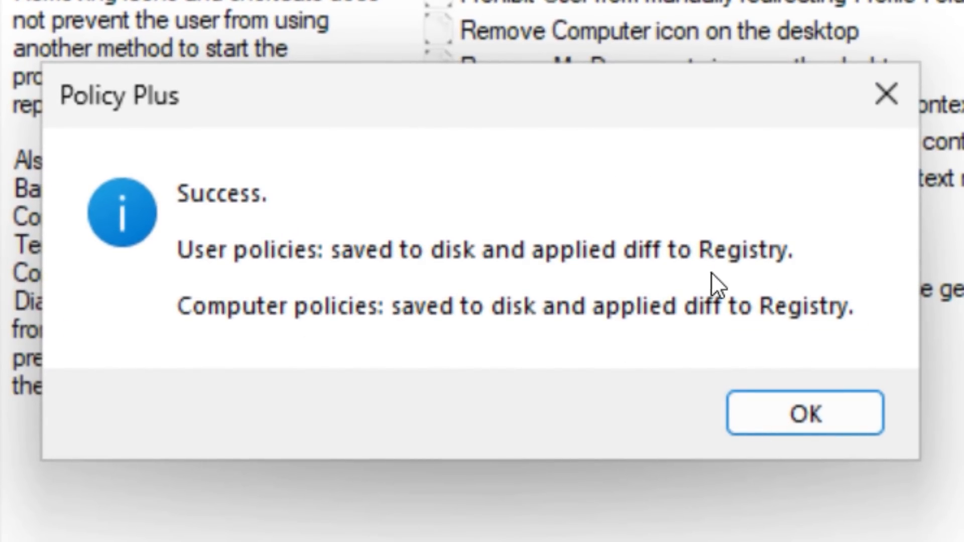
left_click(804, 412)
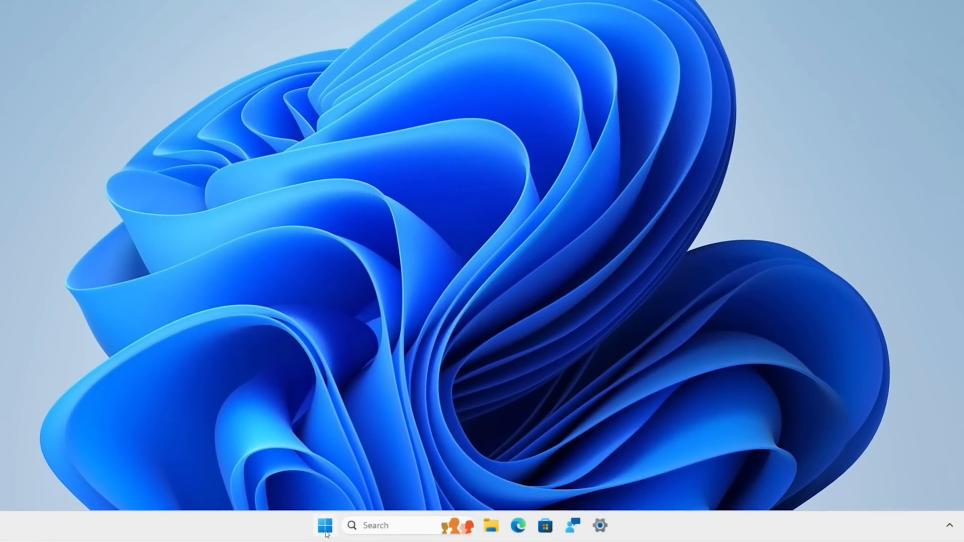
- Reopen Policy Plus, browse Printers and Regional and Language Options, then bring up the User/Computer filter
left_click(326, 525)
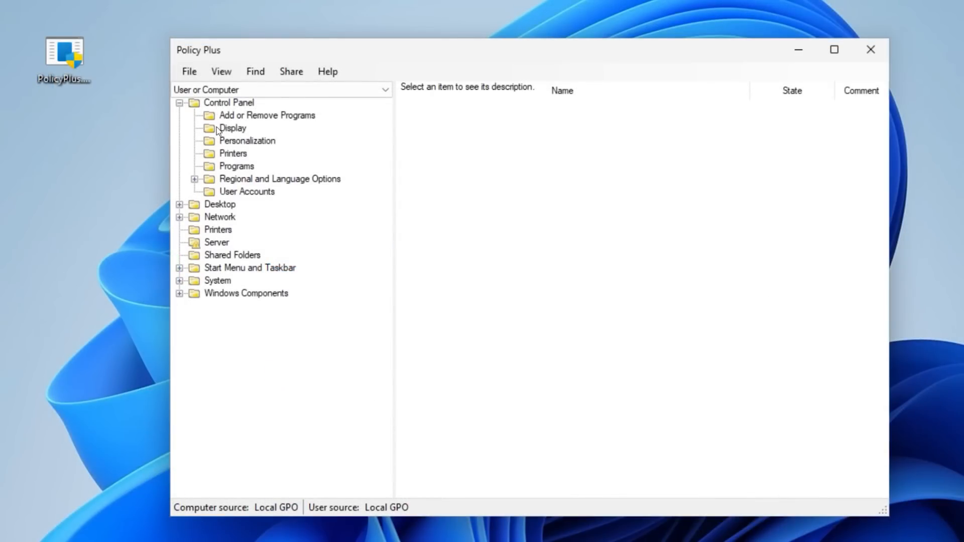
left_click(233, 152)
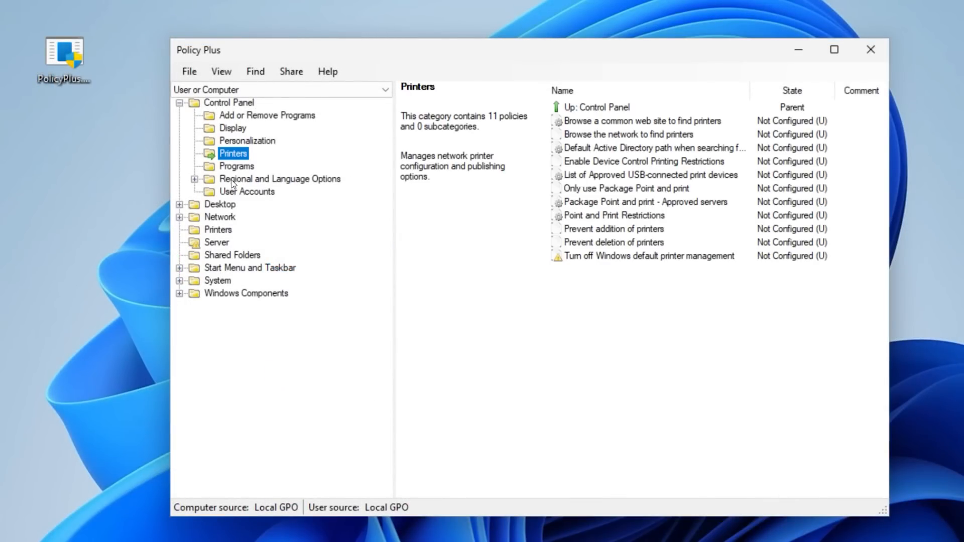
left_click(279, 179)
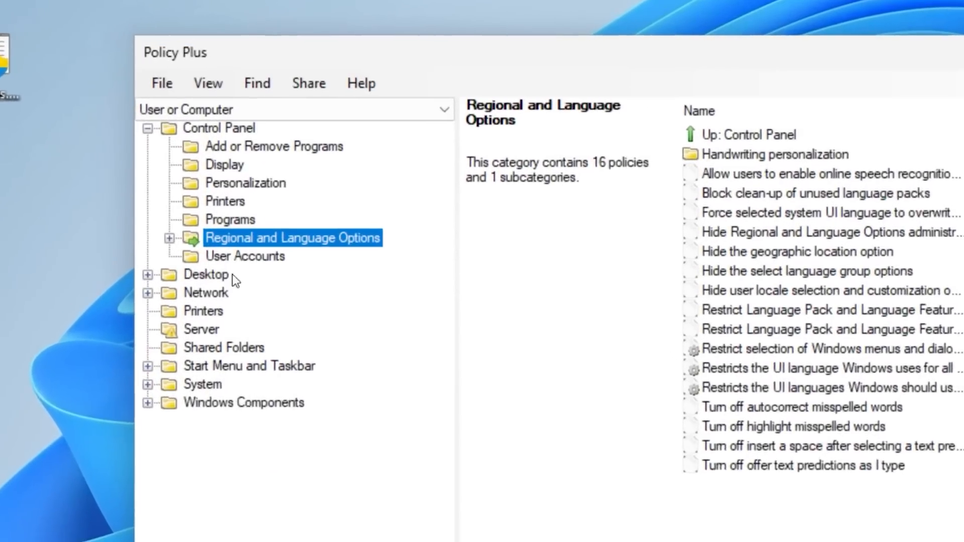
left_click(439, 109)
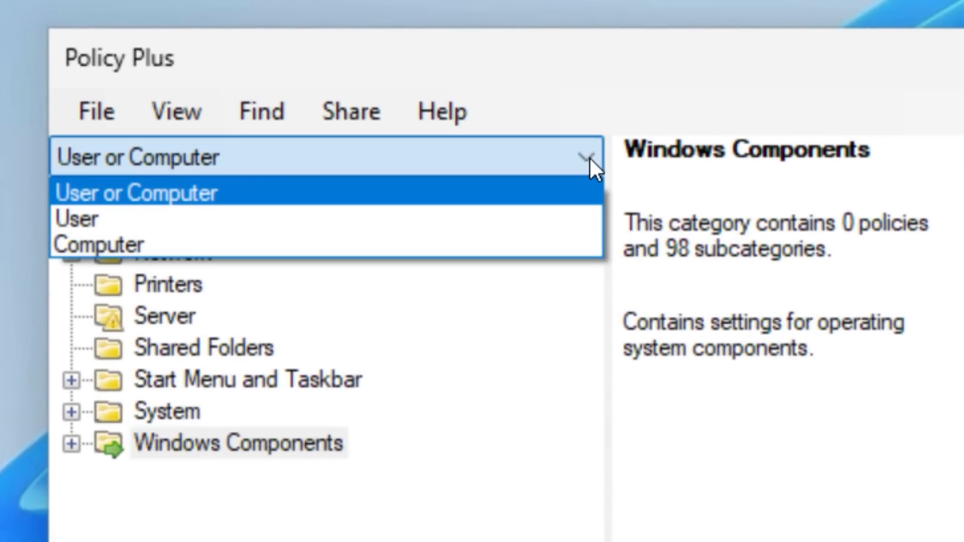